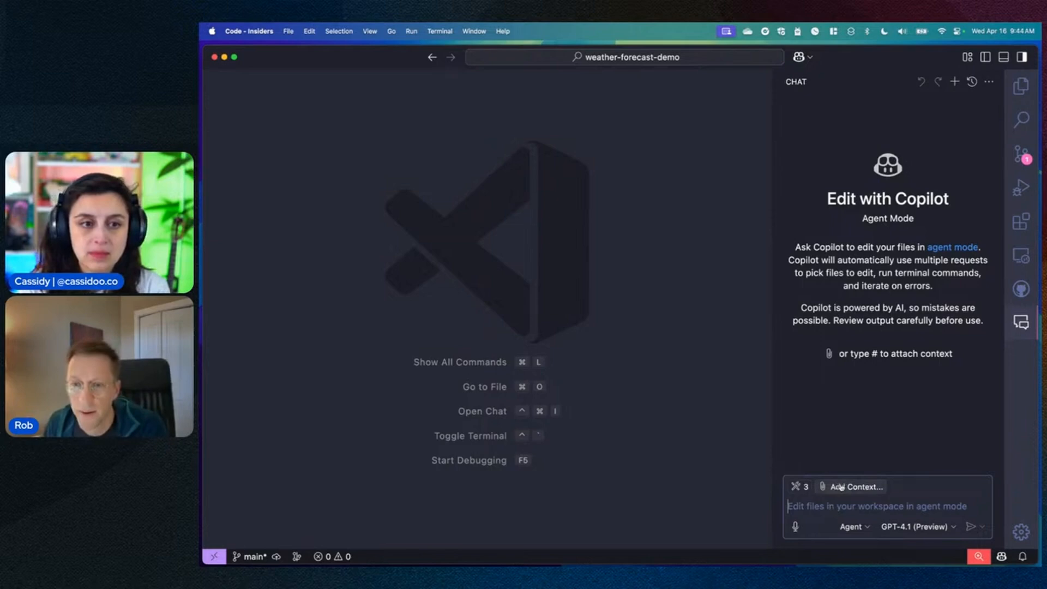
# From Add Context and the Command Palette 'prompt' search, run Chat: Create Prompt to make test.prompt.md
pyautogui.click(859, 487)
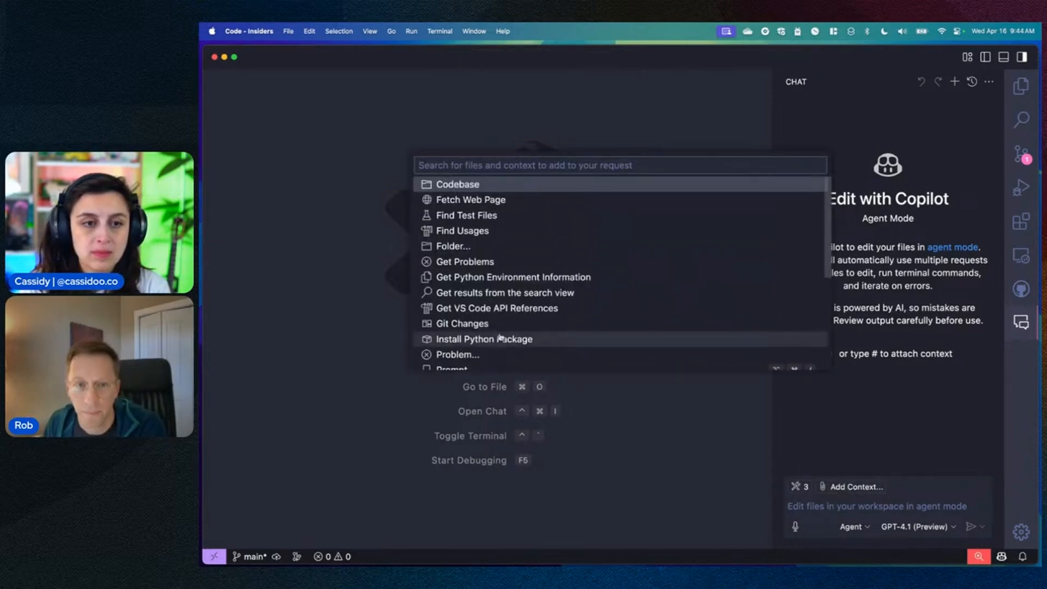
pyautogui.scroll(-3)
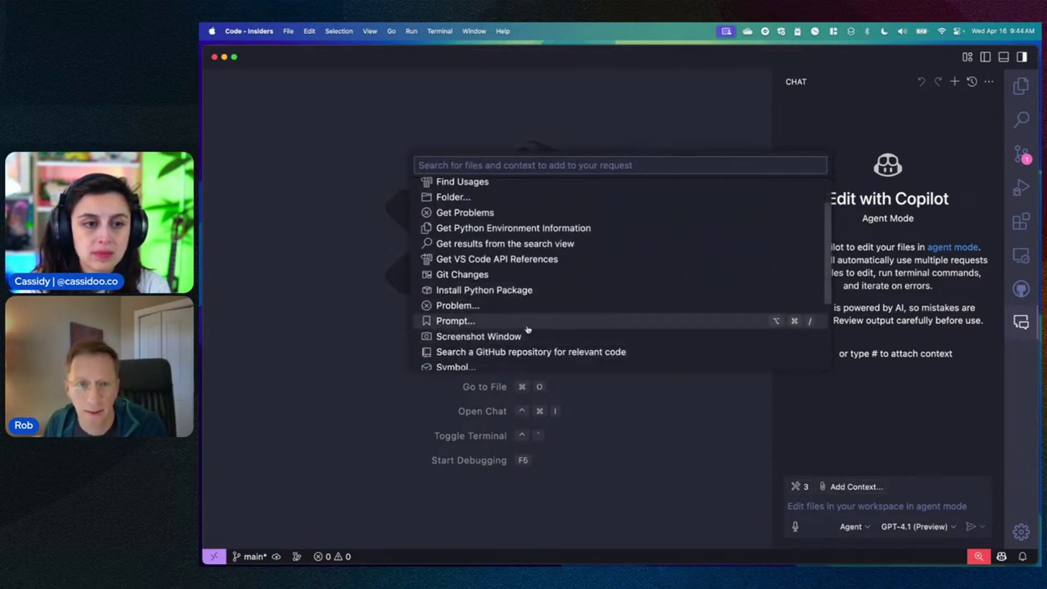
pyautogui.moveTo(441, 325)
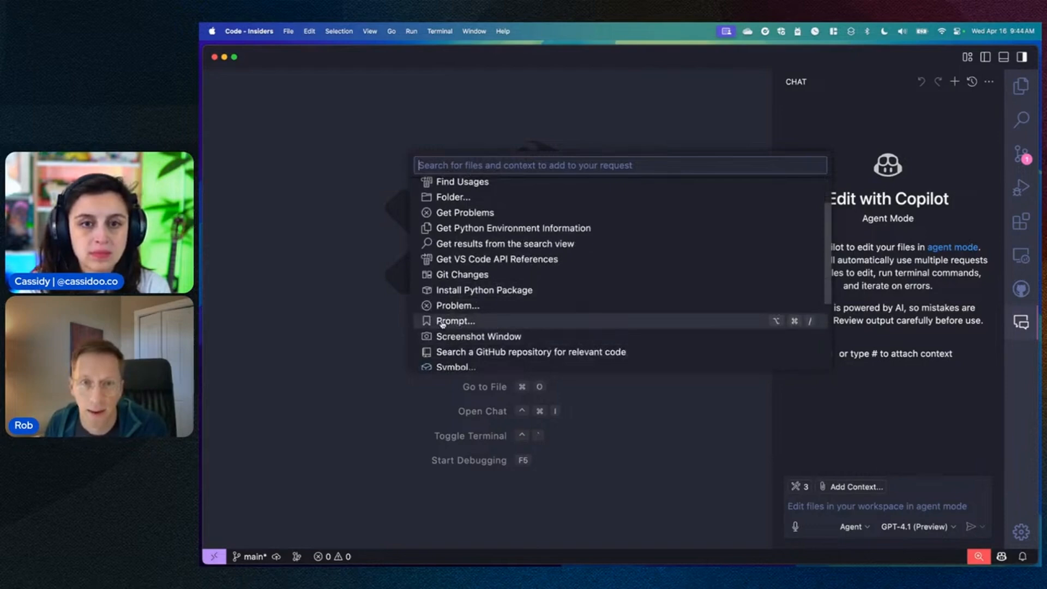
pyautogui.write('>c')
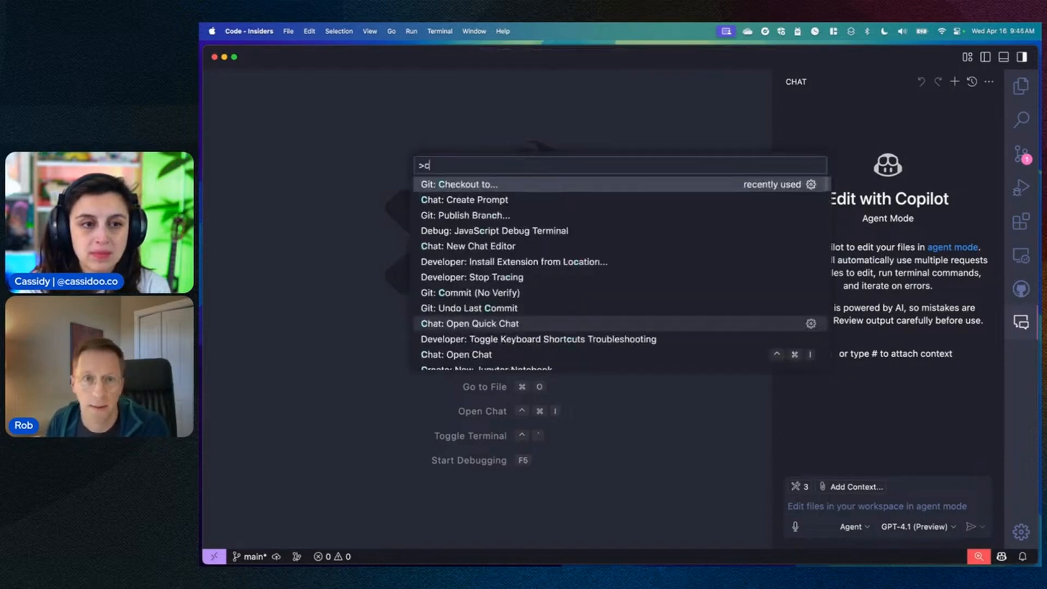
pyautogui.write('rom')
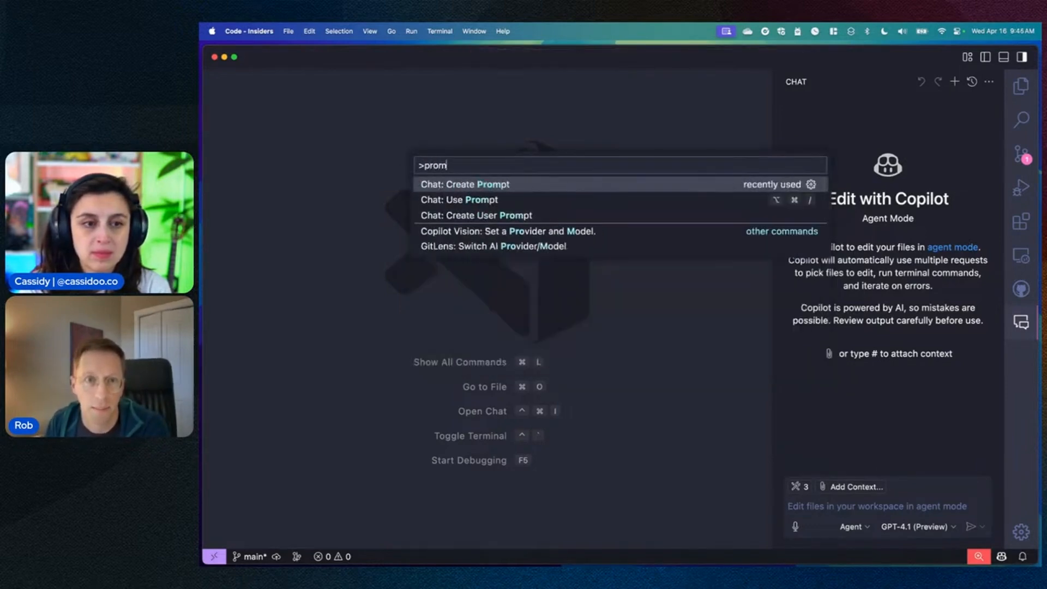
pyautogui.click(465, 184)
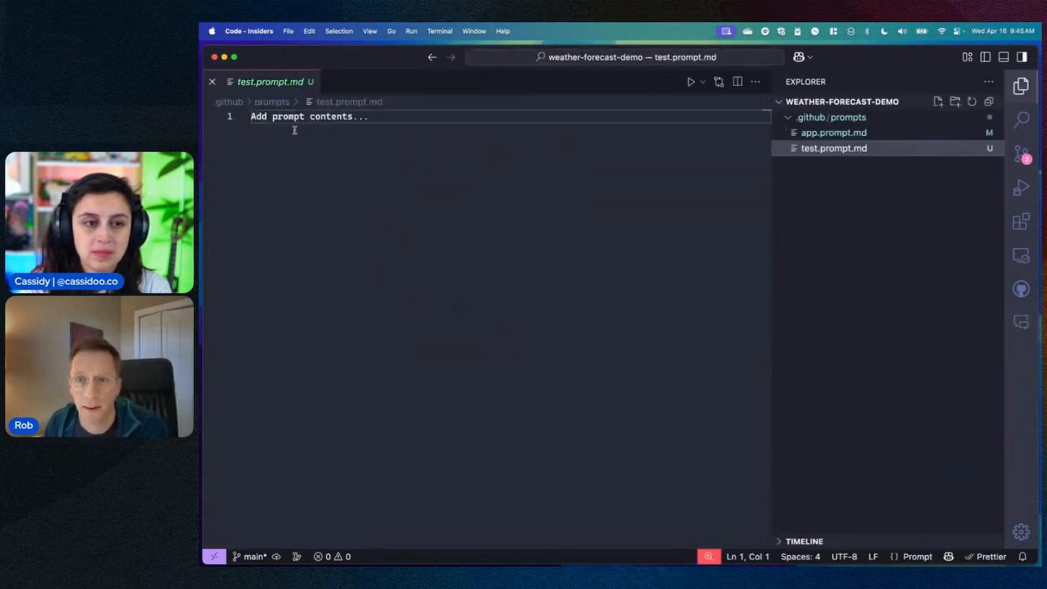
# Draft a weather-summary line in test.prompt.md, then clear it along with the placeholder text
pyautogui.click(367, 116)
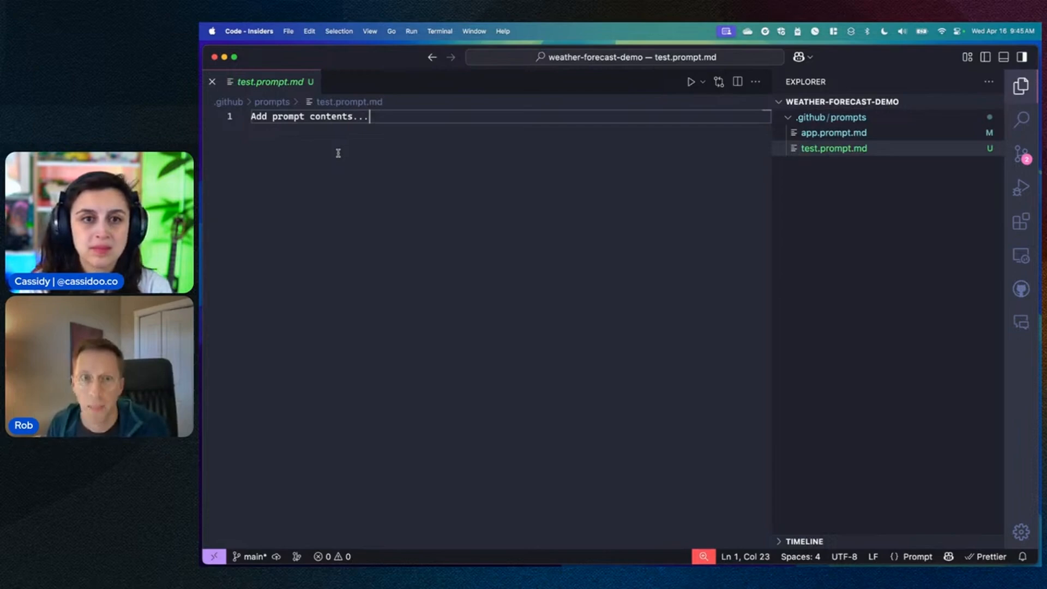
pyautogui.write('Provide a brief summary of the weather forecast for the next week.')
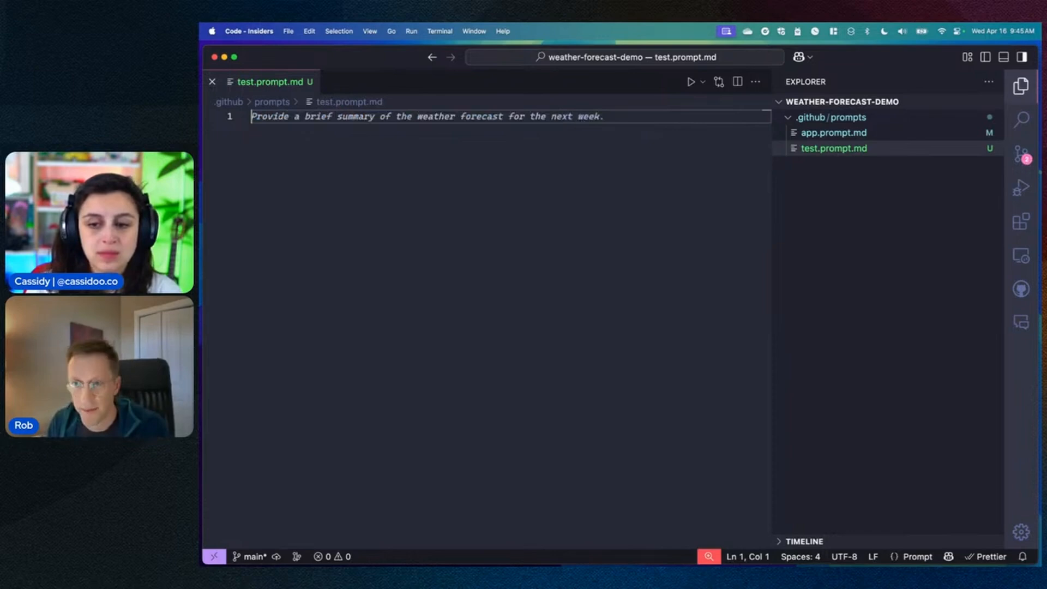
pyautogui.click(1021, 324)
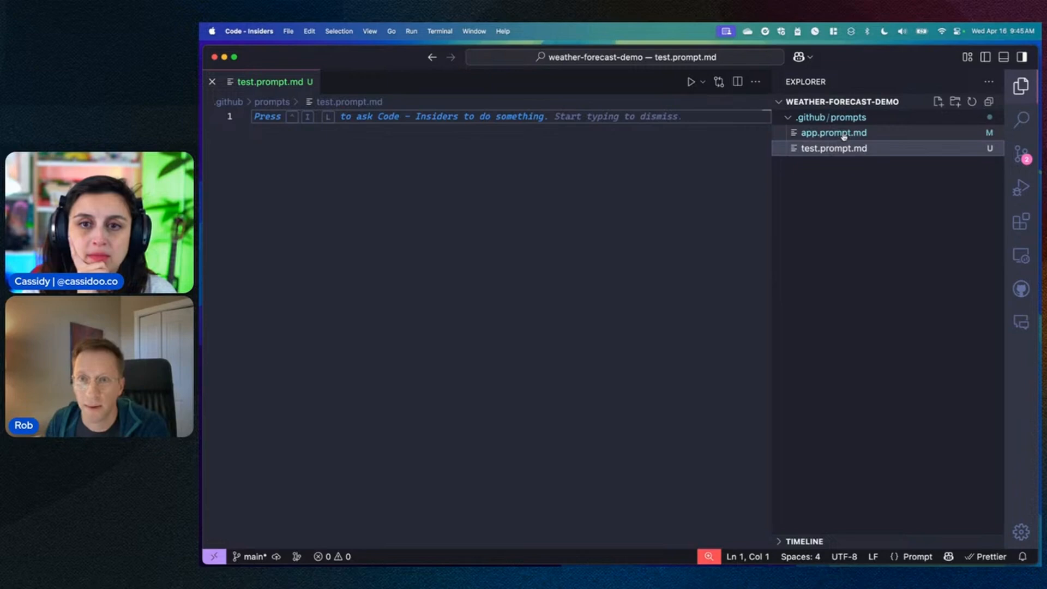
# Open app.prompt.md from the Explorer to view its base instructions and feature list
pyautogui.click(832, 132)
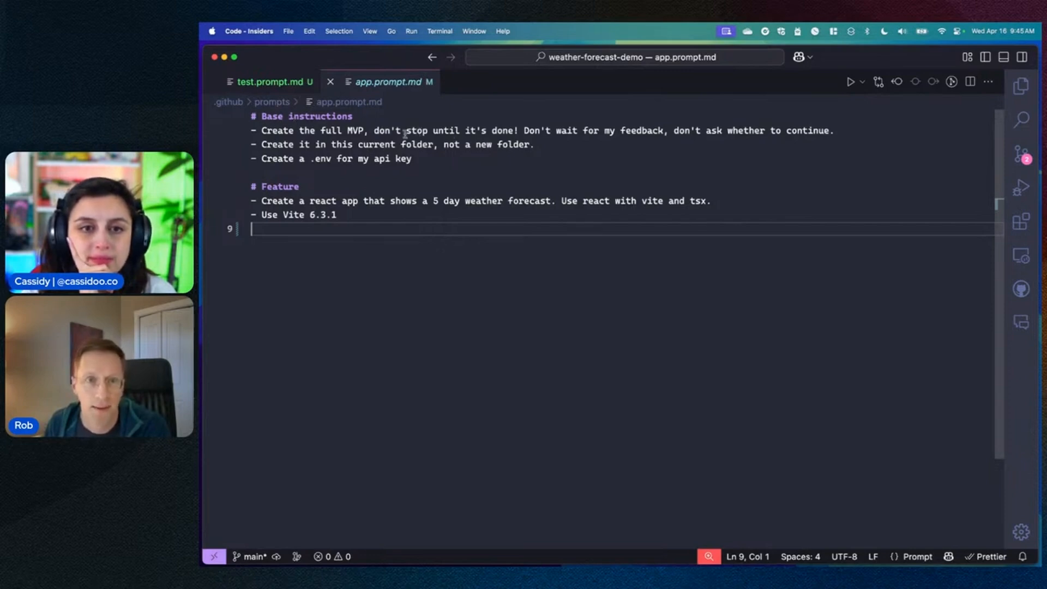
pyautogui.moveTo(412, 175)
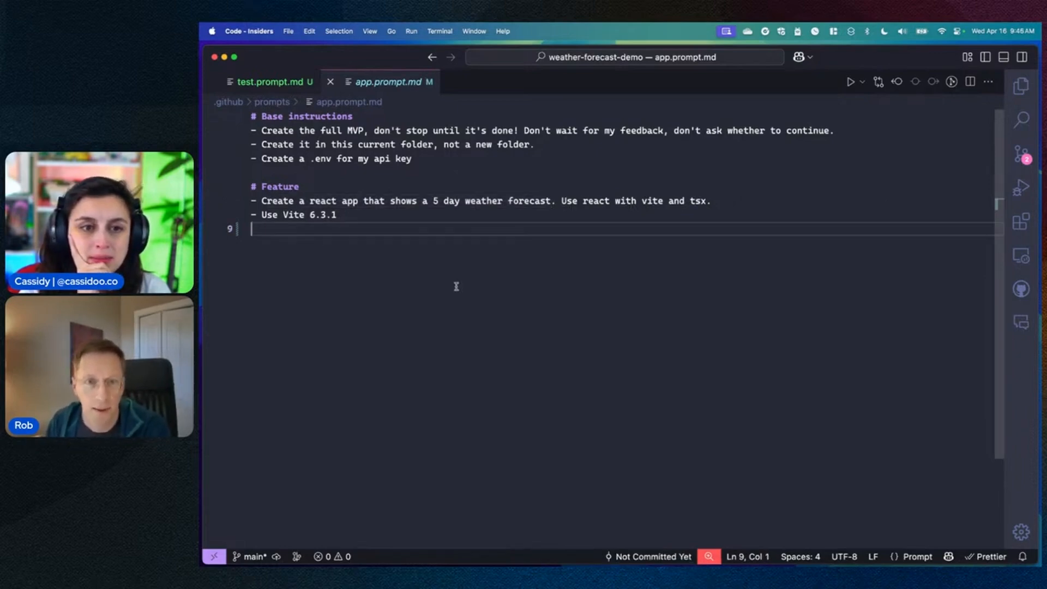
# Ask inline Copilot to fill out more features and details, then accept the generated lines
pyautogui.write('please fill this o')
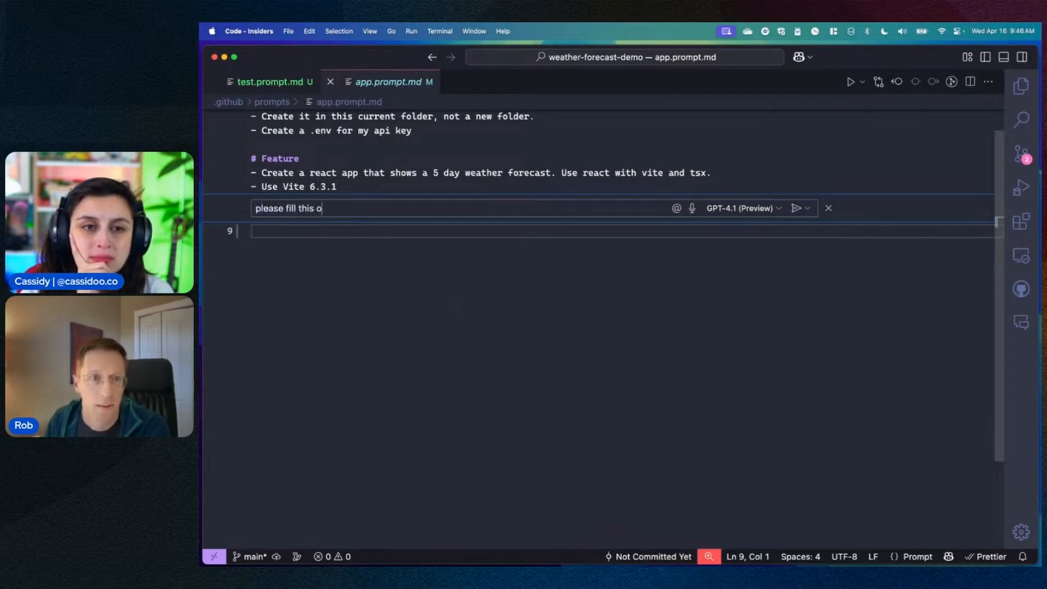
pyautogui.write('ut with')
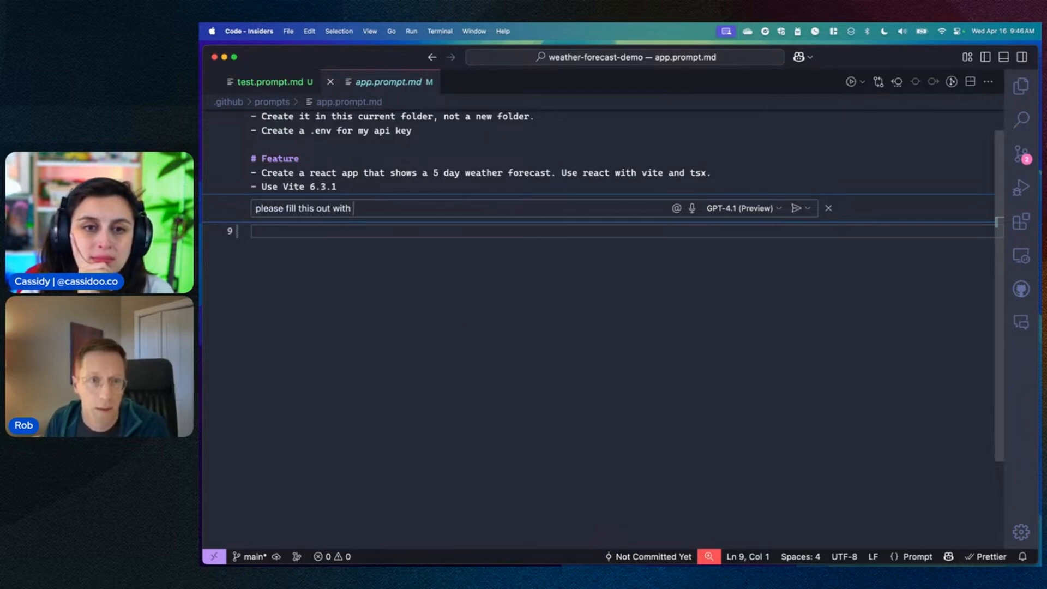
pyautogui.click(797, 207)
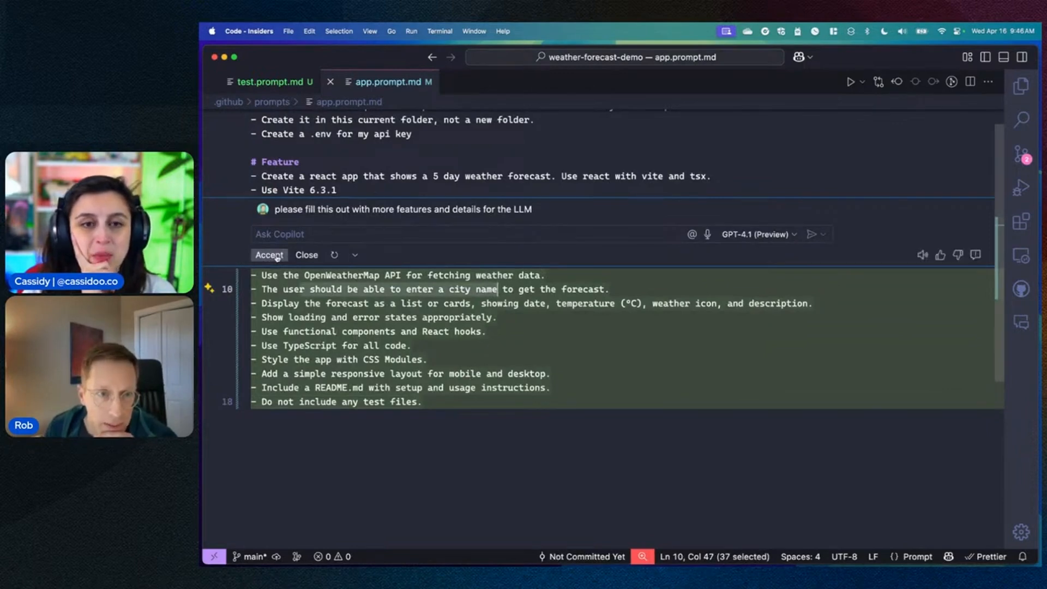
pyautogui.click(269, 255)
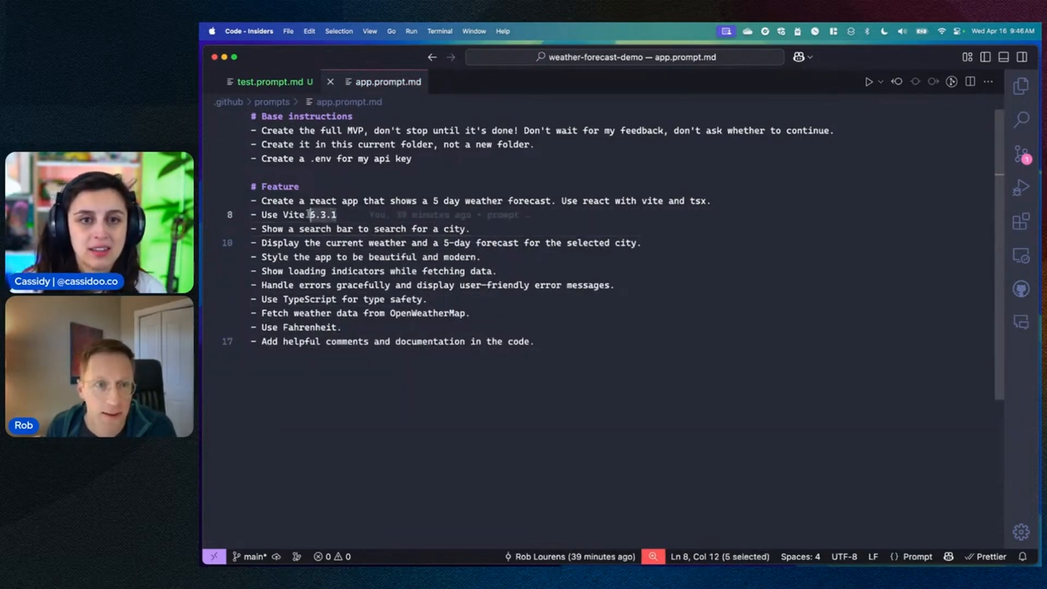
# With Chat open beside app.prompt.md, run the prompt so Copilot starts scaffolding the Vite project
pyautogui.click(338, 215)
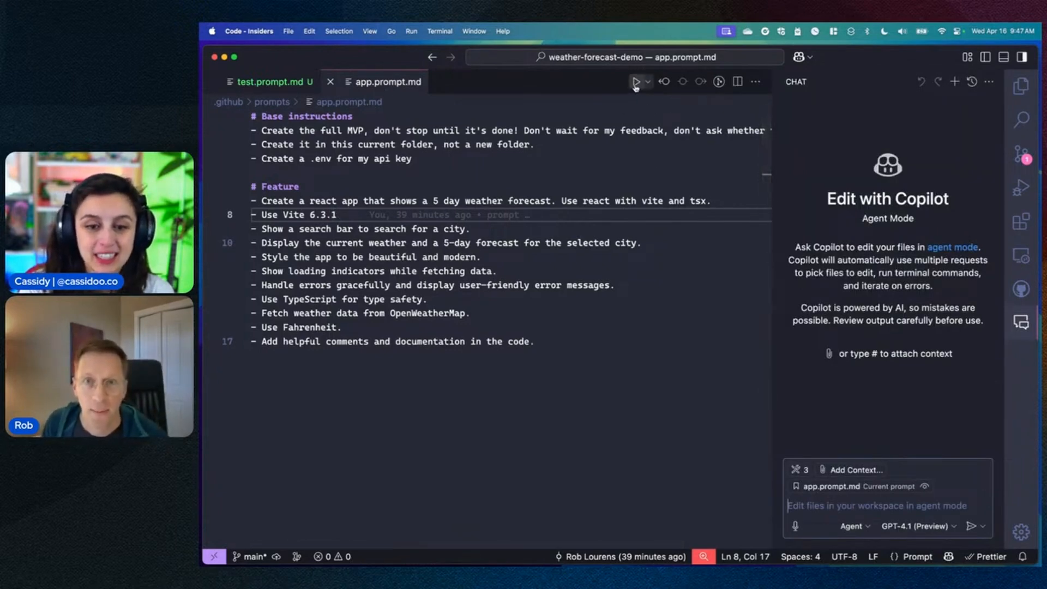
pyautogui.click(647, 81)
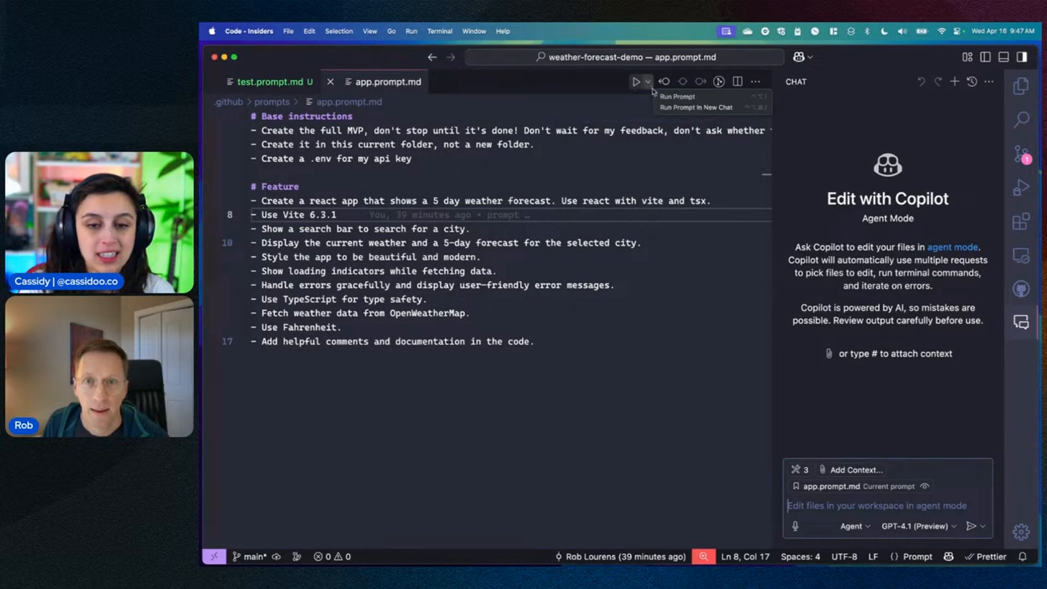
pyautogui.click(645, 82)
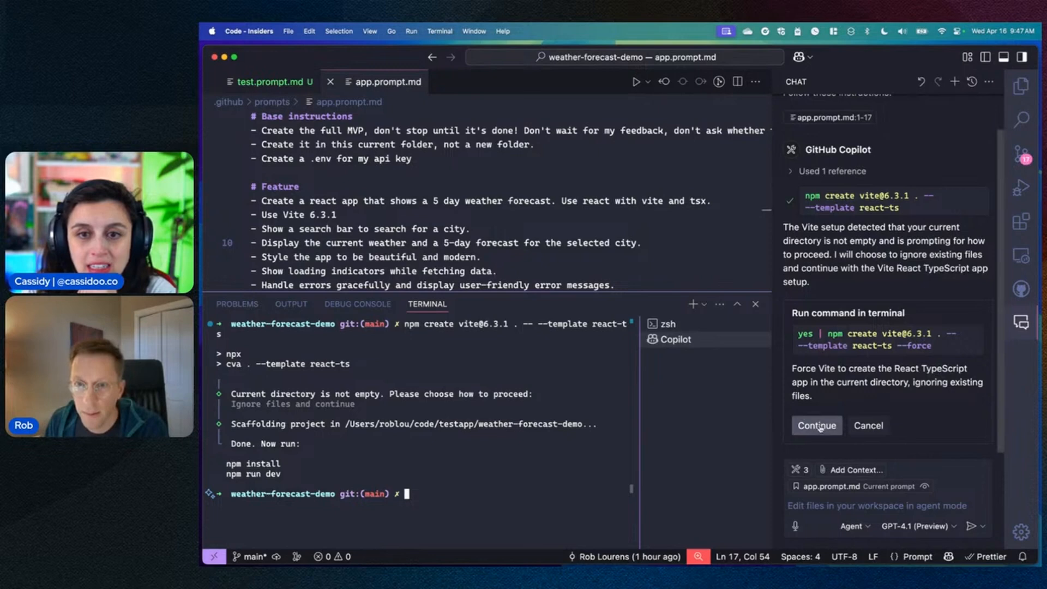
# Continue the forced Vite command, cancel the reinstall, reply 'keep; going' and approve npm install
pyautogui.click(817, 425)
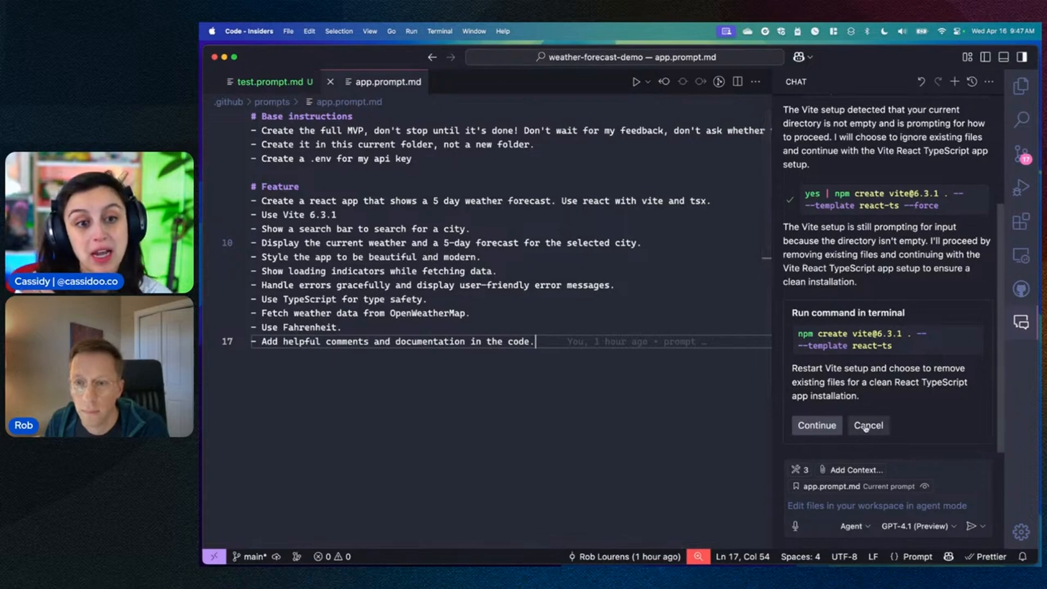
pyautogui.click(816, 426)
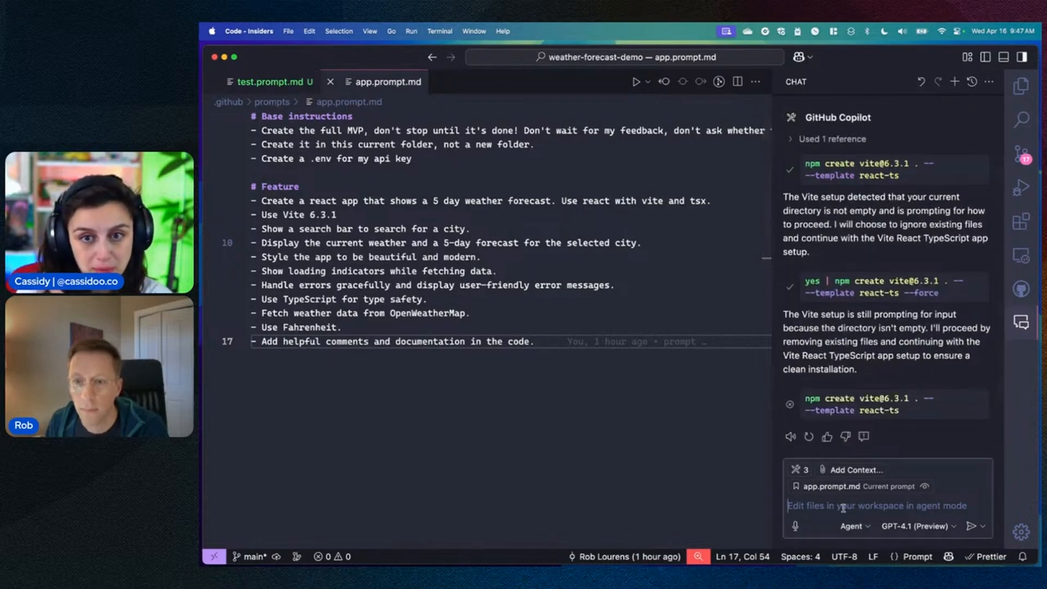
pyautogui.write('keep; goin')
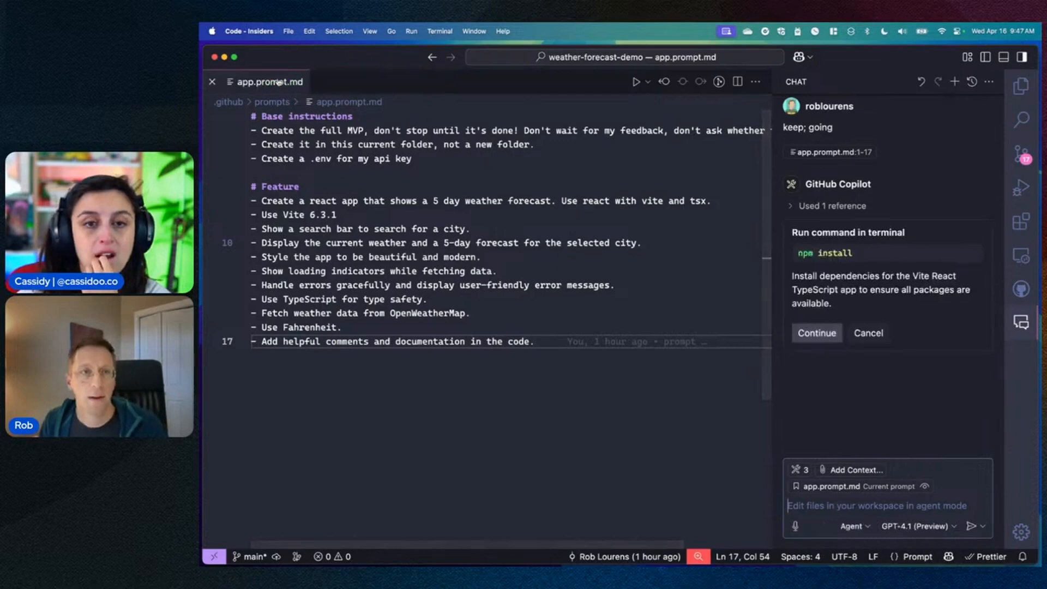
pyautogui.click(816, 333)
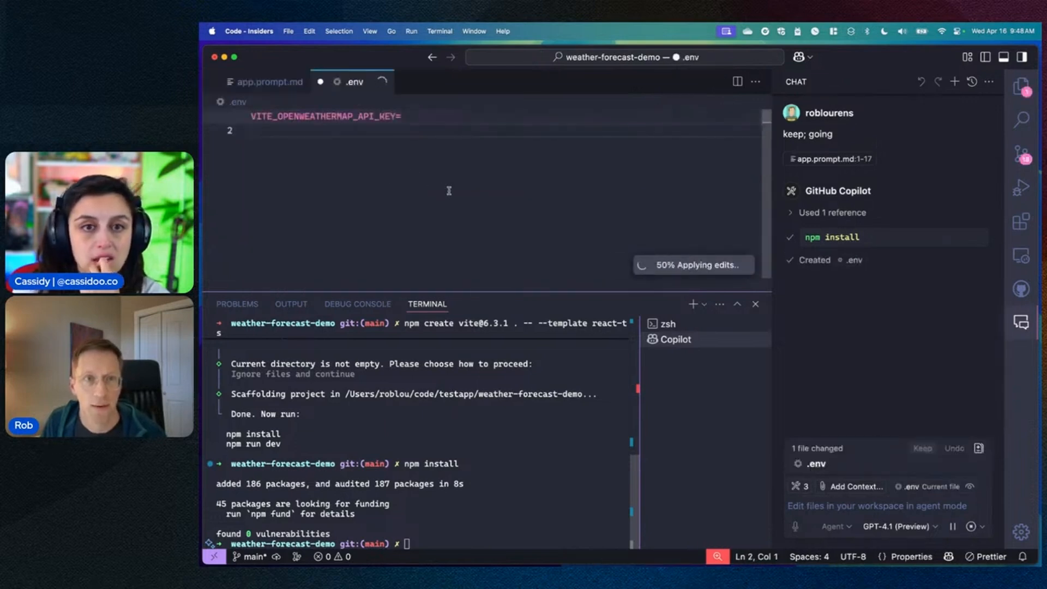
# Review Copilot's diffs for App.tsx, App.css and main.tsx in the editor
pyautogui.click(269, 82)
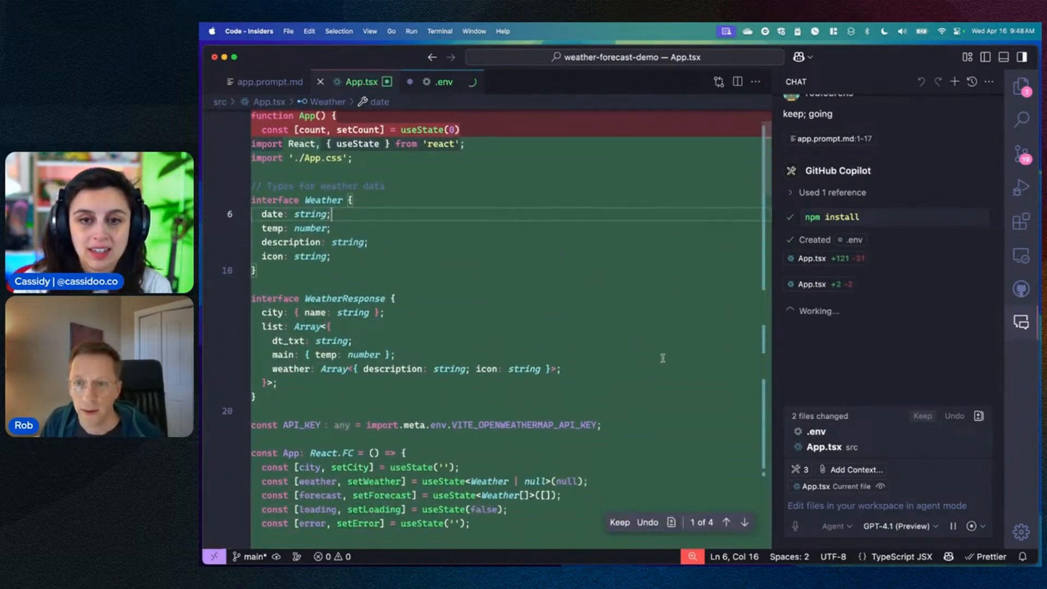
pyautogui.scroll(-3)
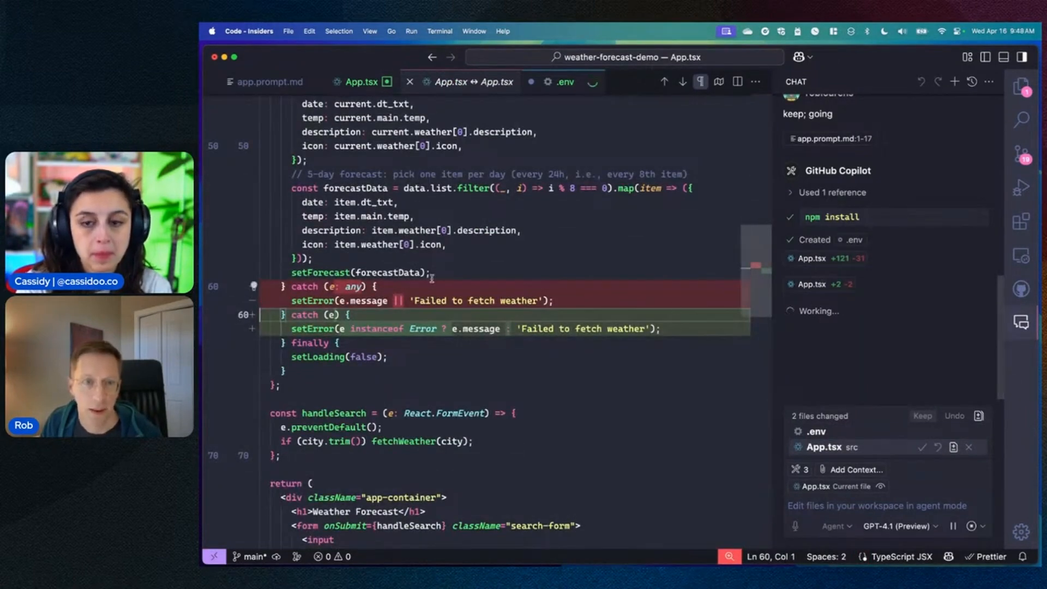
pyautogui.click(572, 82)
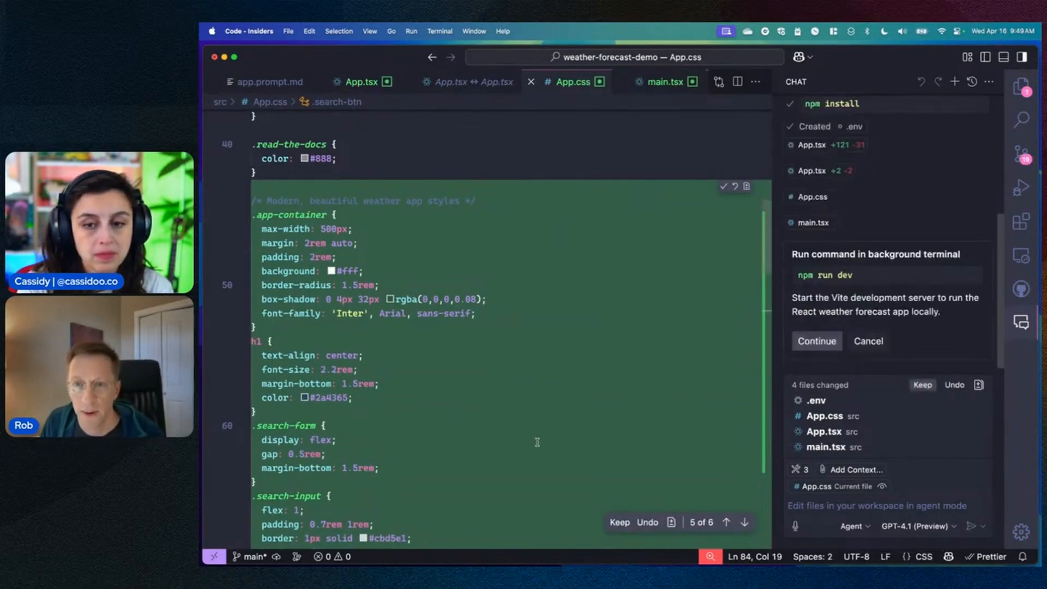
# Approve the 'npm run dev' background command to start the Vite dev server
pyautogui.click(816, 340)
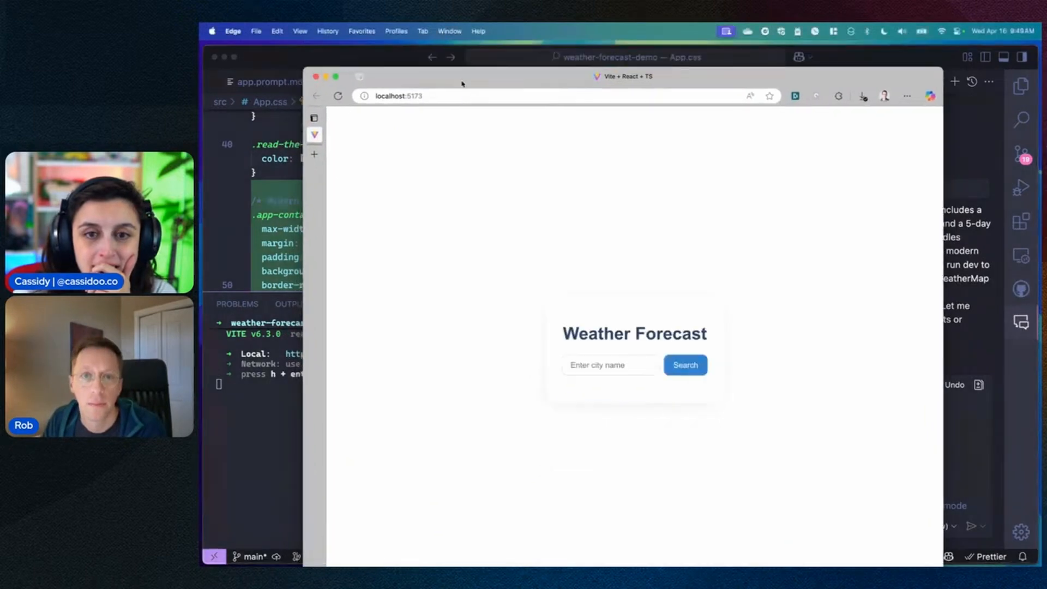
# Search 'seattle' and scroll to its current weather and 5-day forecast cards
pyautogui.write('seattle')
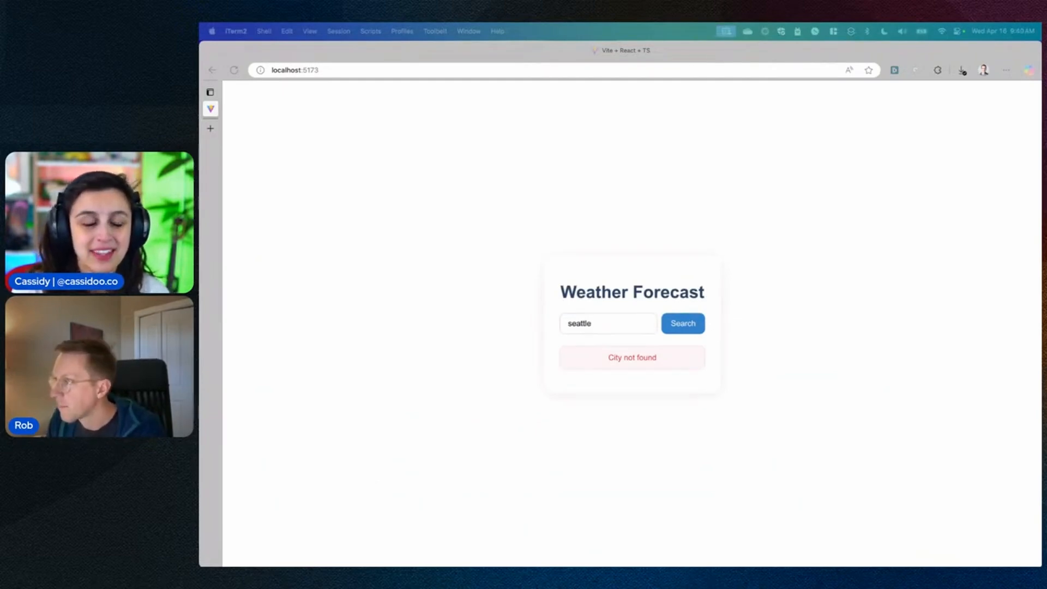
pyautogui.write('sea')
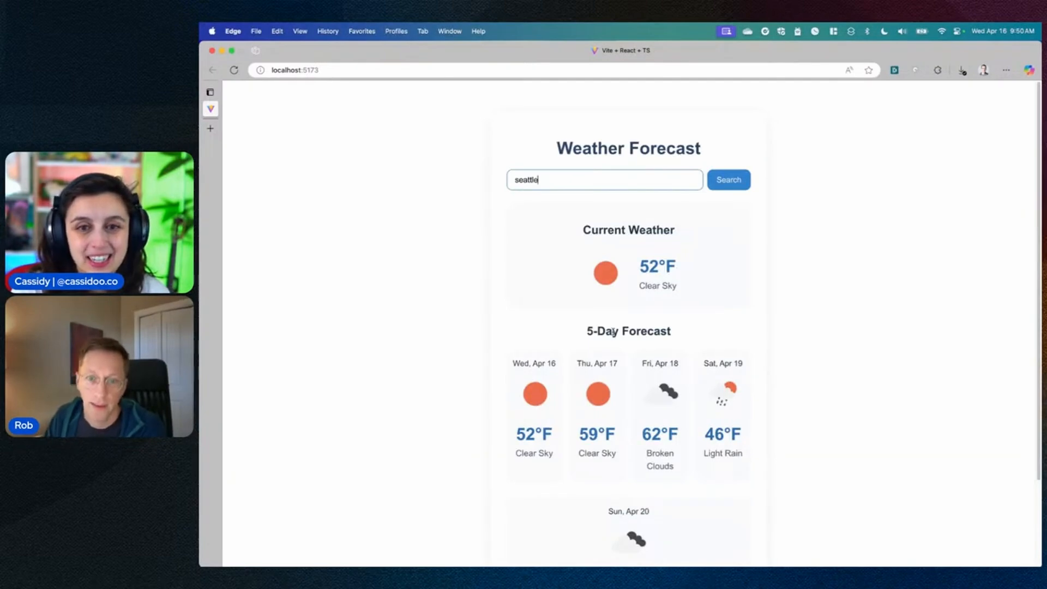
pyautogui.scroll(-3)
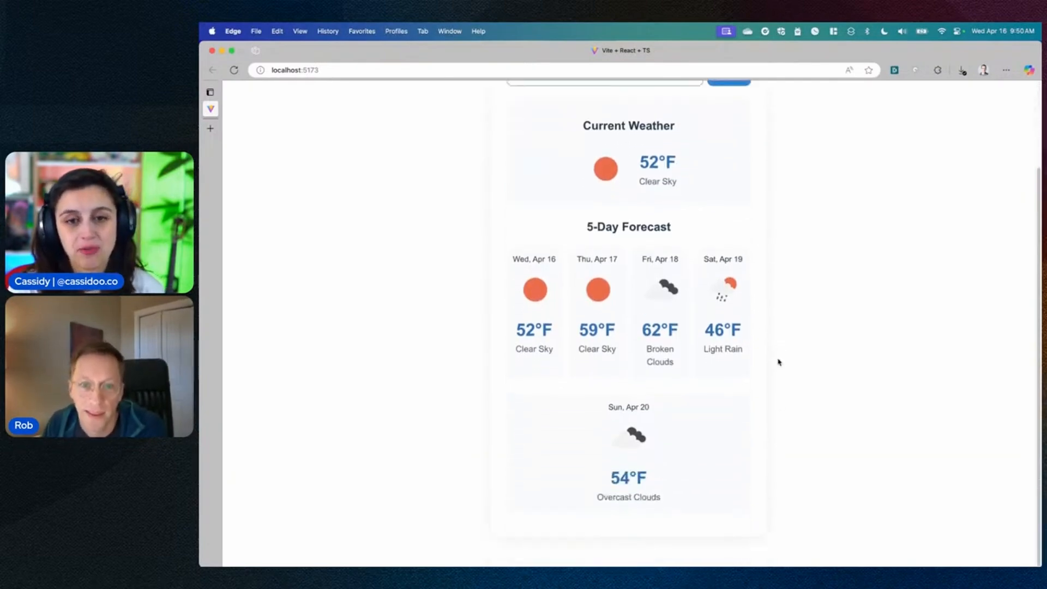